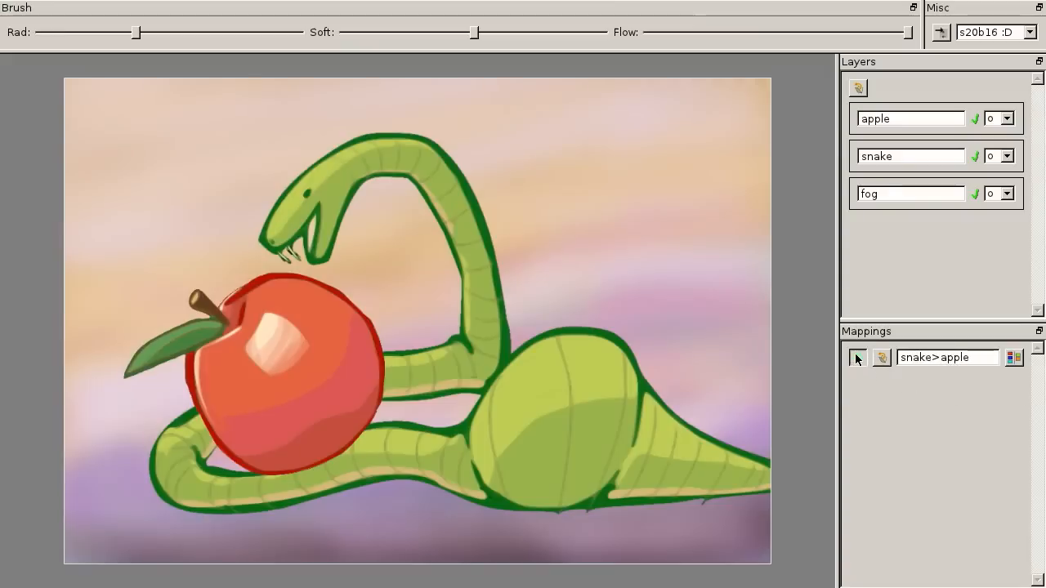
Add a new mapping named fog>snake&apple in the Mappings panel.
click(858, 358)
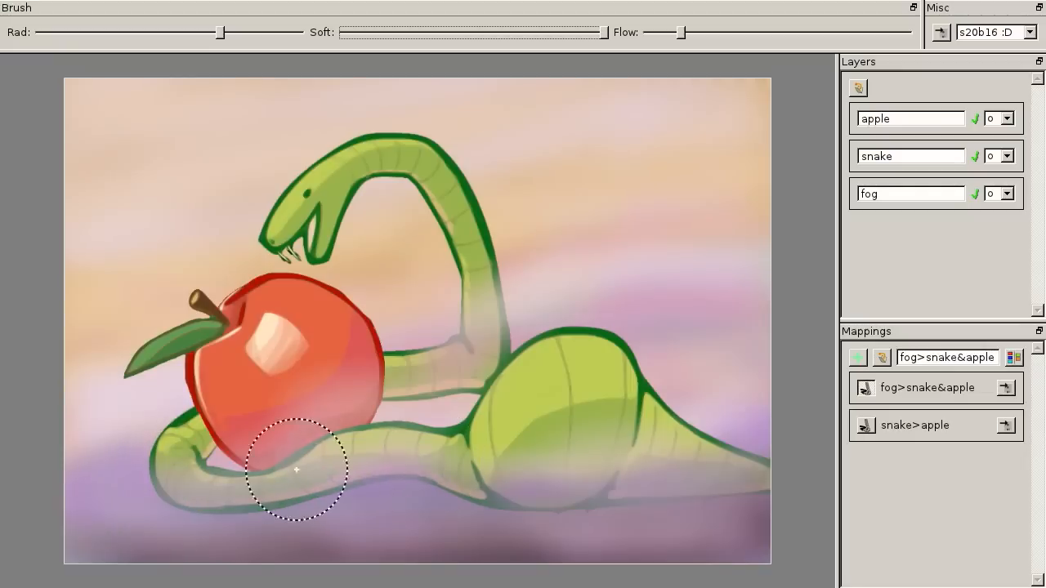
Brush soft purple fog across the snake's lower coils and the scene's bottom.
drag(296, 470, 668, 428)
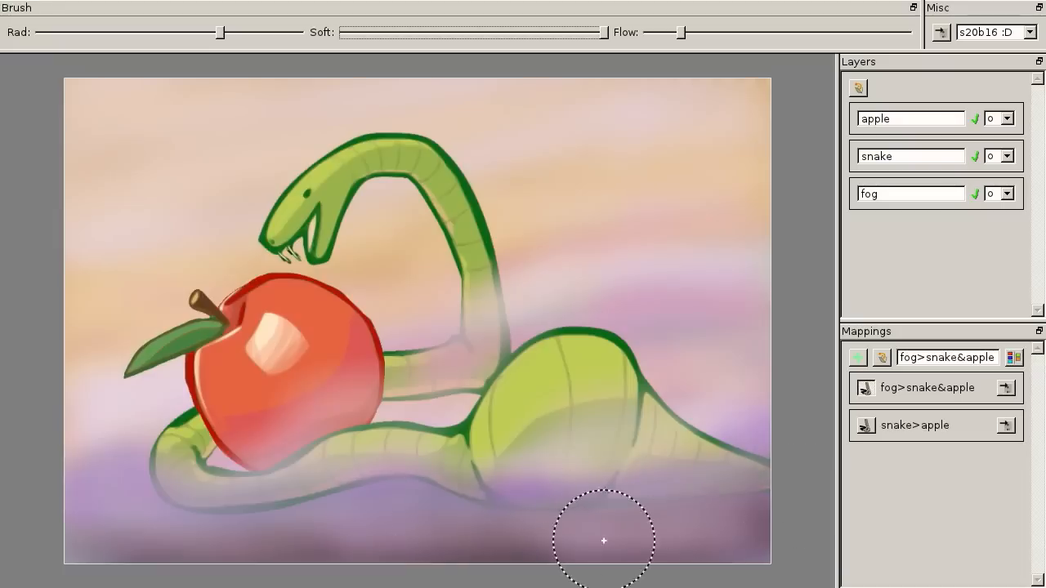
drag(604, 540, 505, 195)
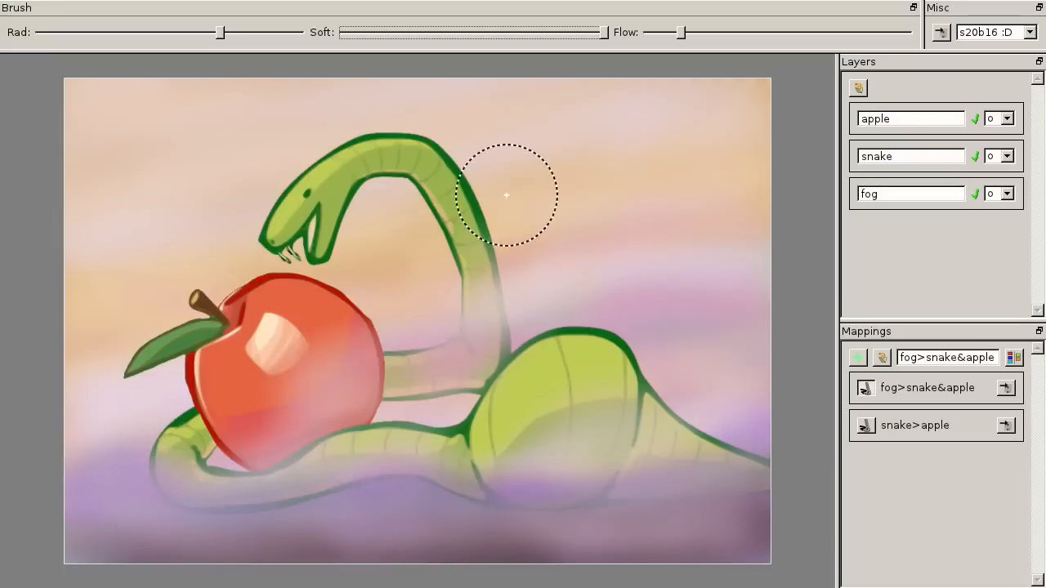